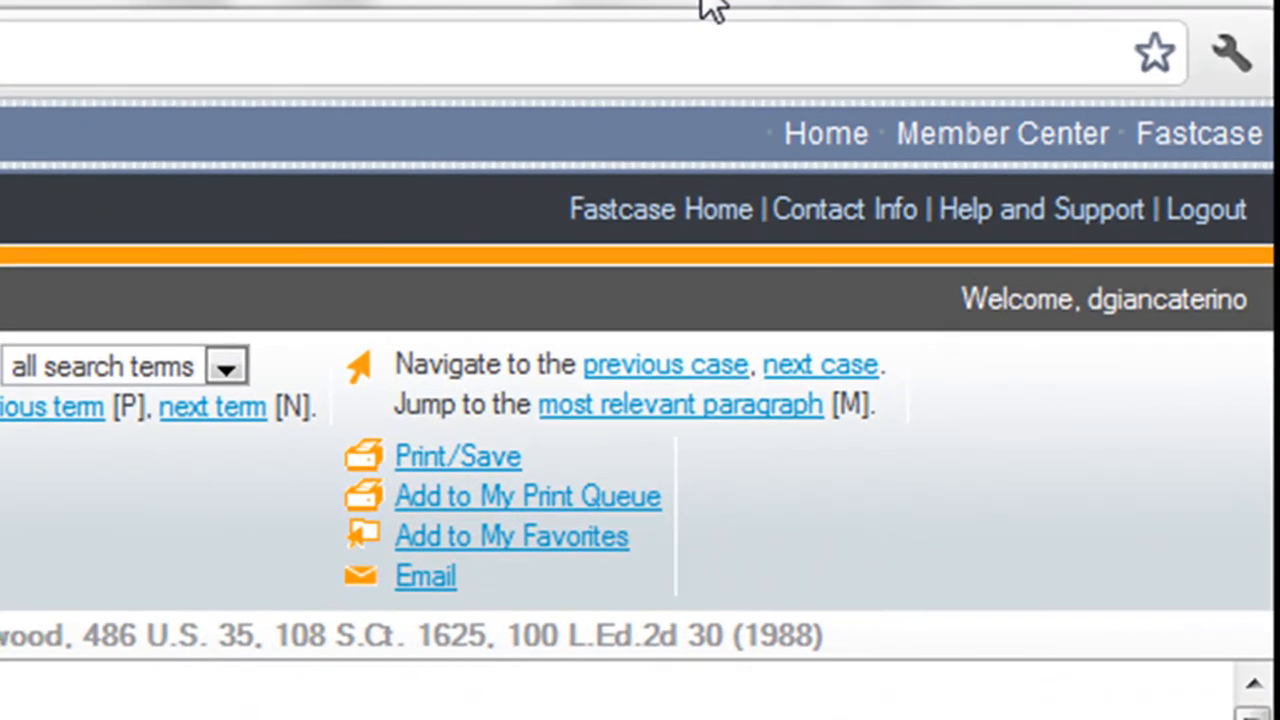
Open Chrome's empty find-in-page bar over the 486 U.S. 35 (1988) case opinion
key("ctrl+f")
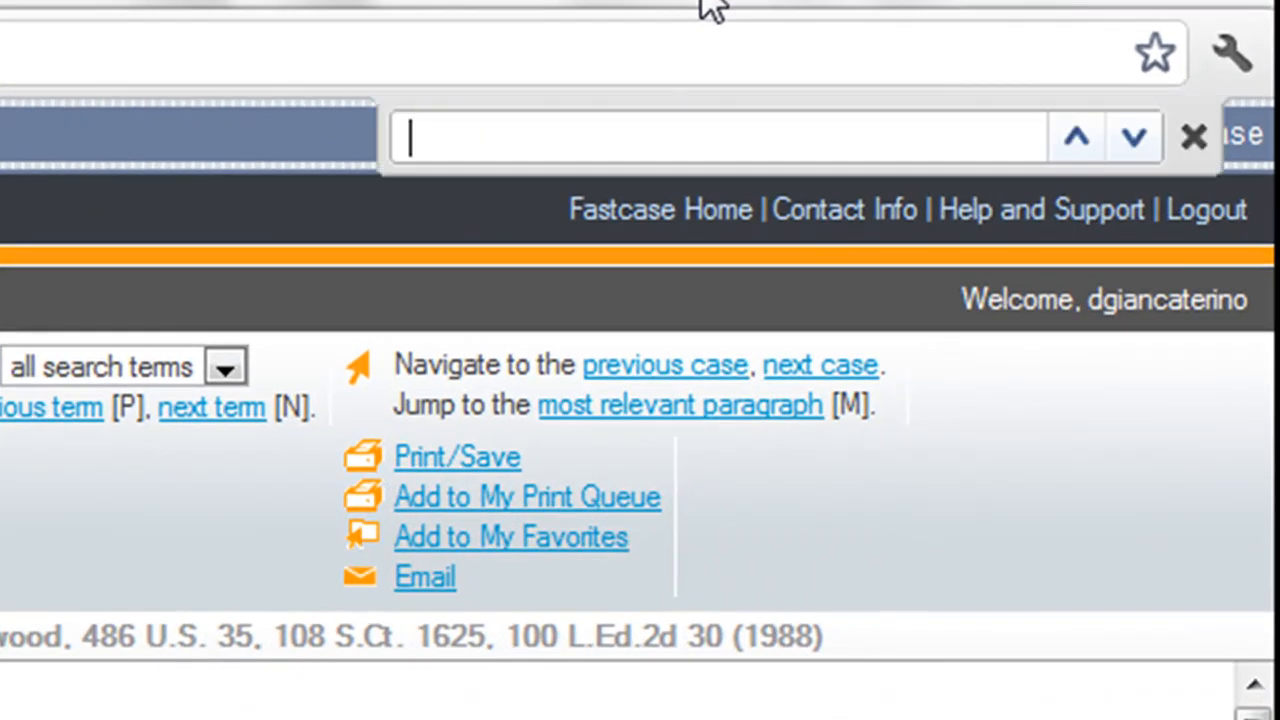